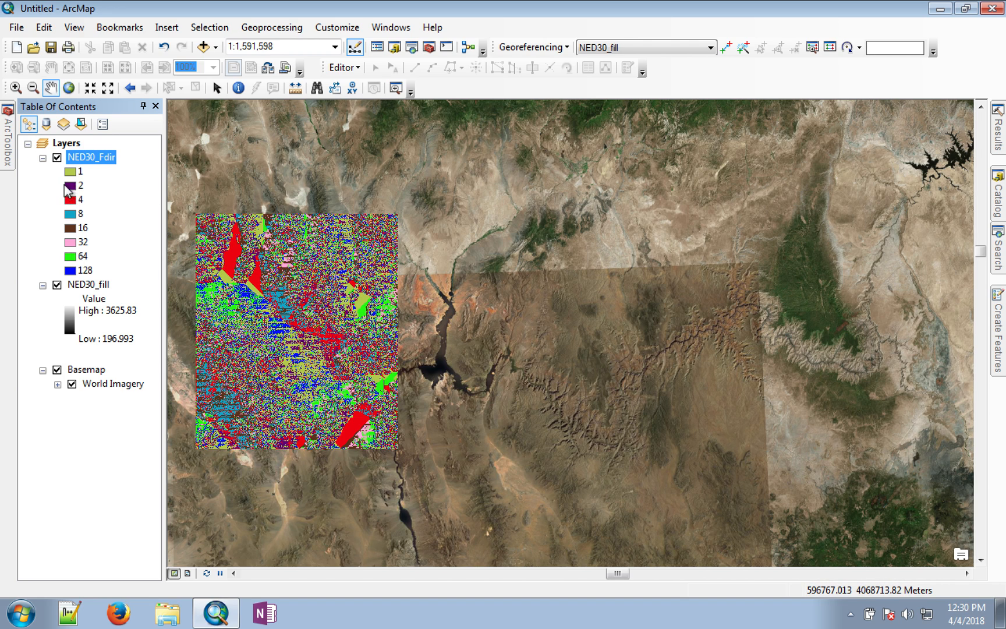
mouse_move(68, 269)
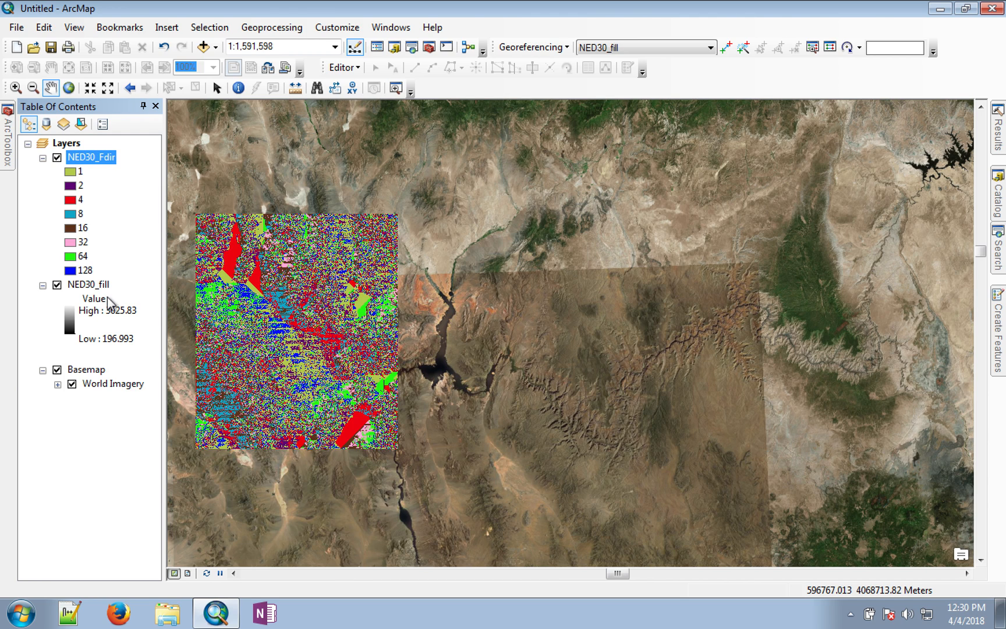
Remove the NED30_fill layer from the Table of Contents, leaving NED30_Fdir over the basemap
right_click(89, 285)
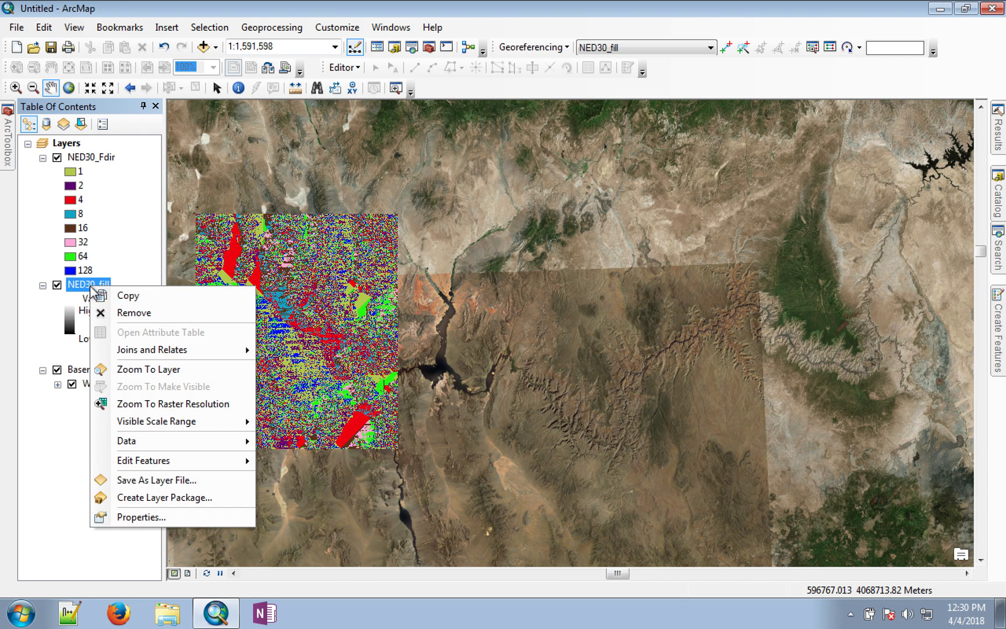
mouse_move(148, 369)
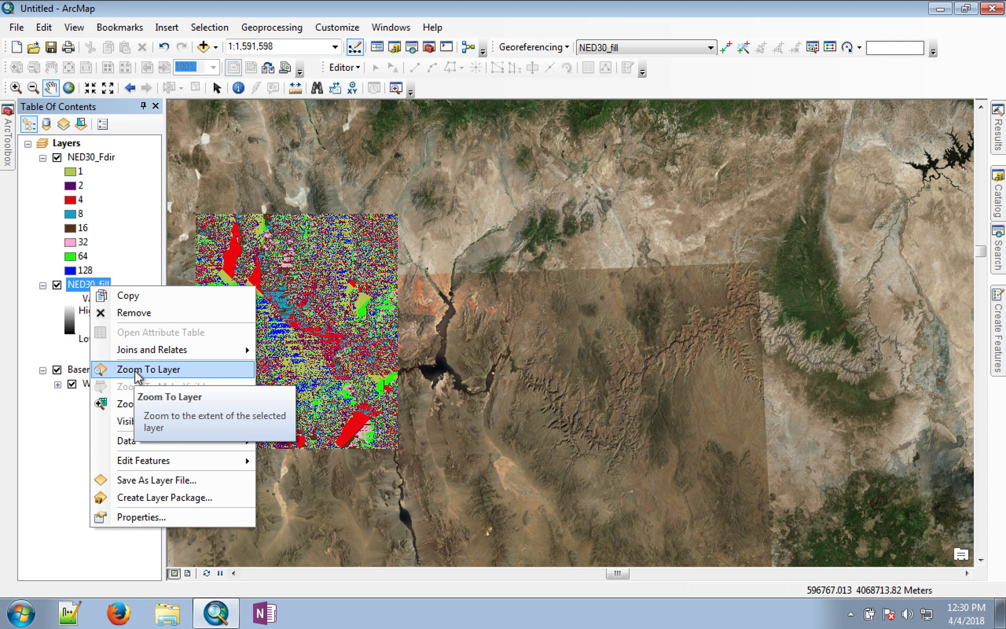
click(149, 370)
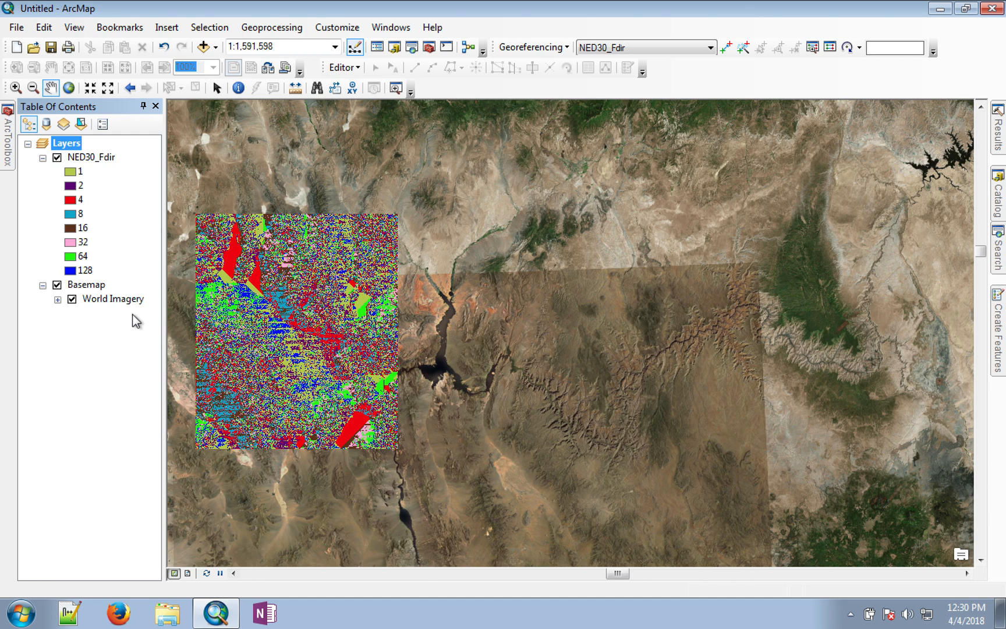
mouse_move(101, 174)
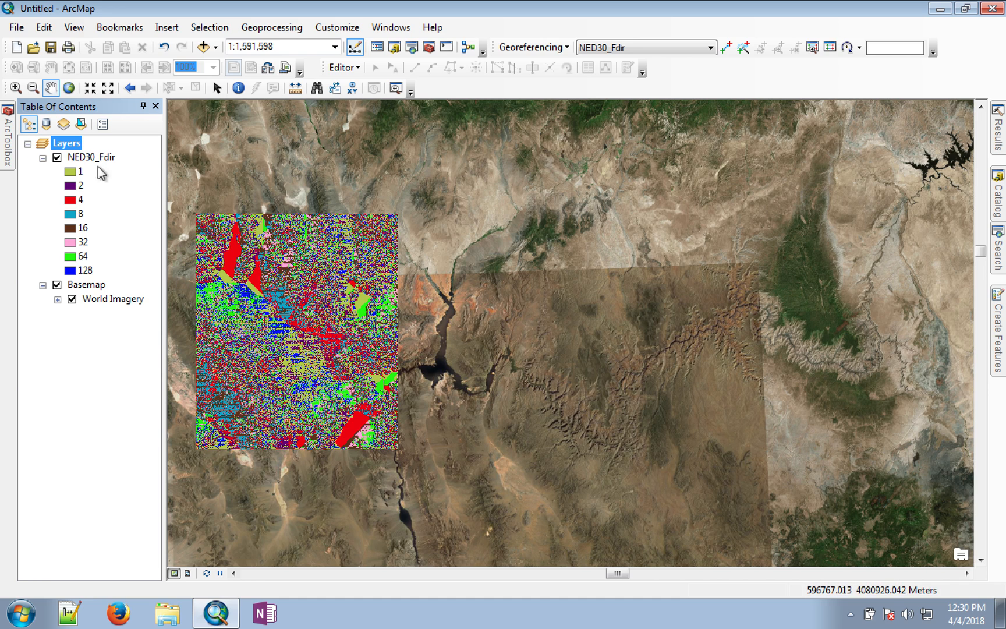
mouse_move(279, 311)
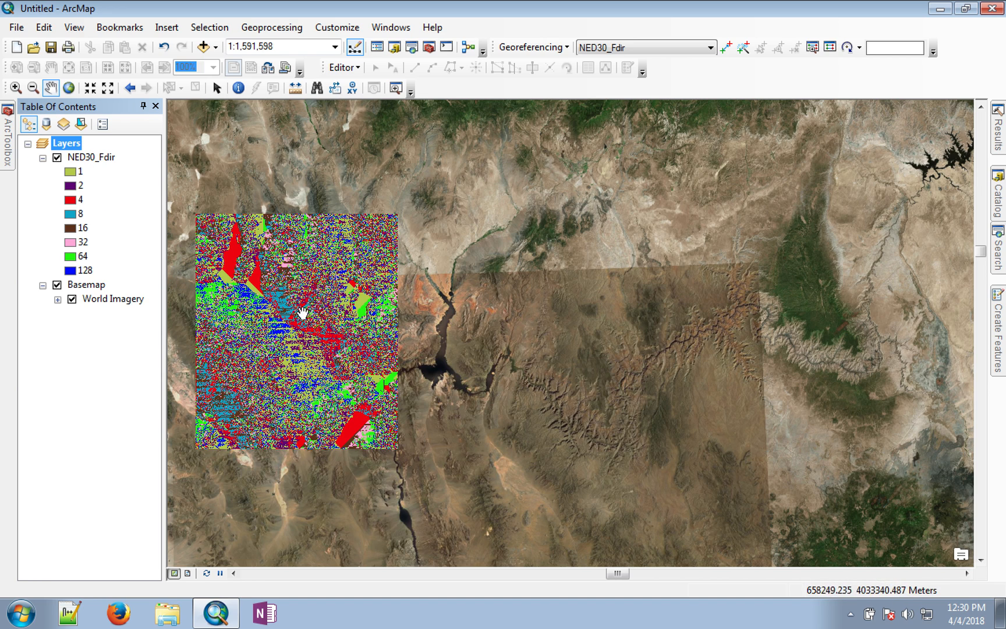
mouse_move(409, 277)
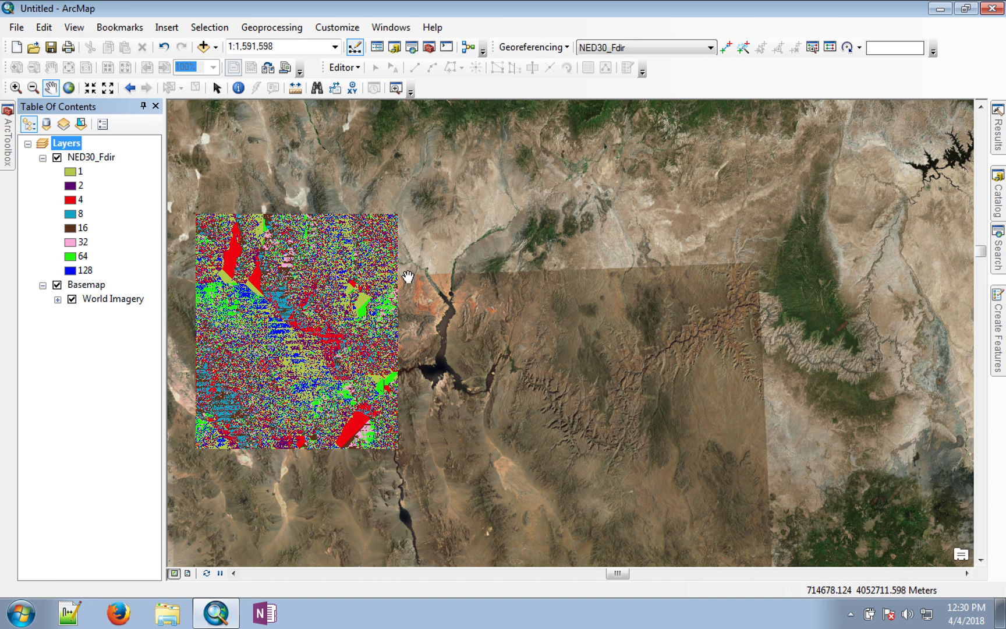
mouse_move(287, 269)
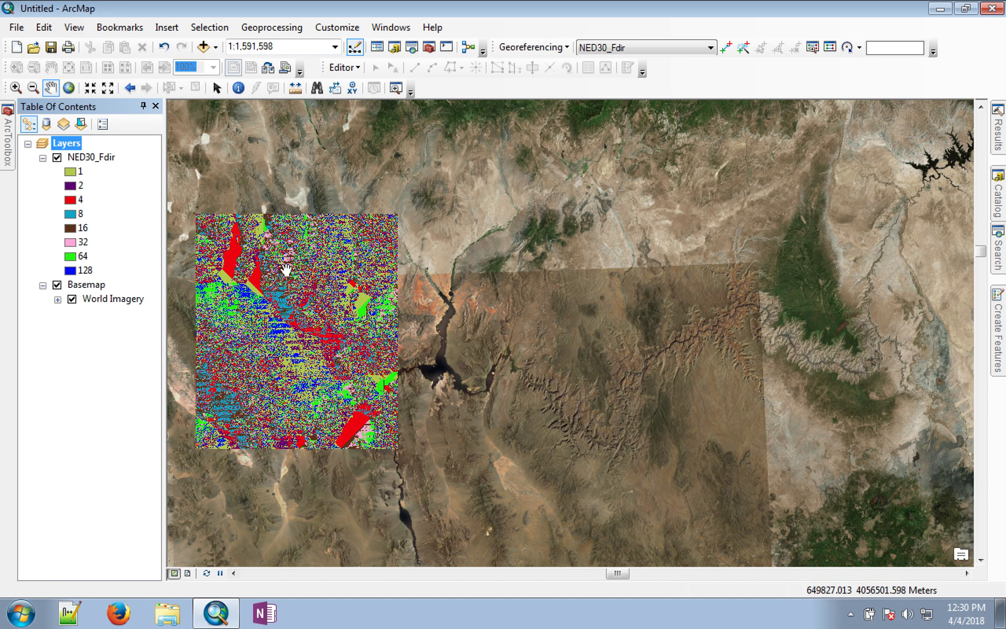
click(57, 158)
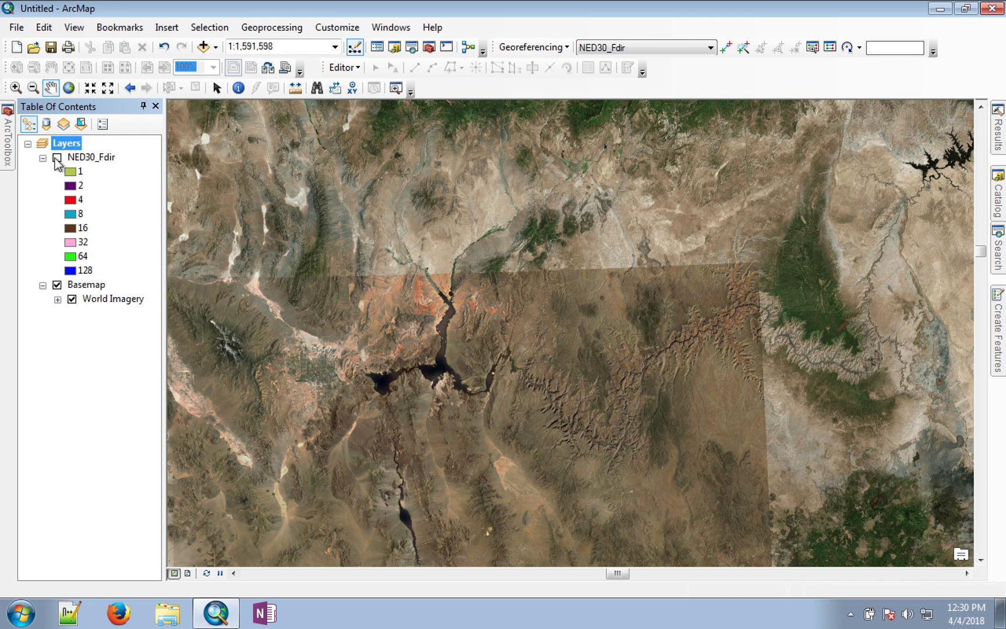
click(56, 157)
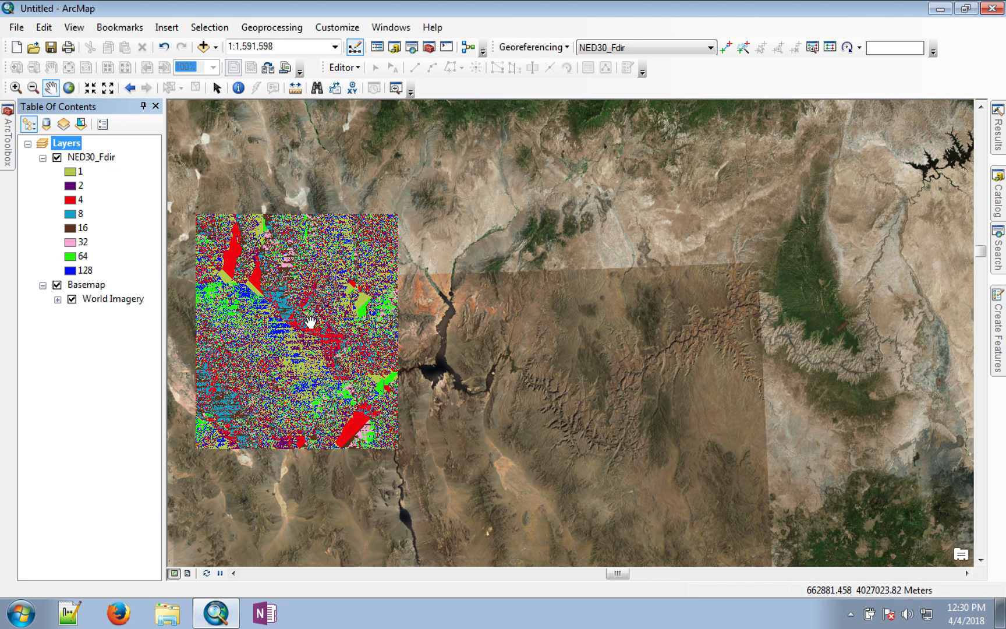
mouse_move(314, 319)
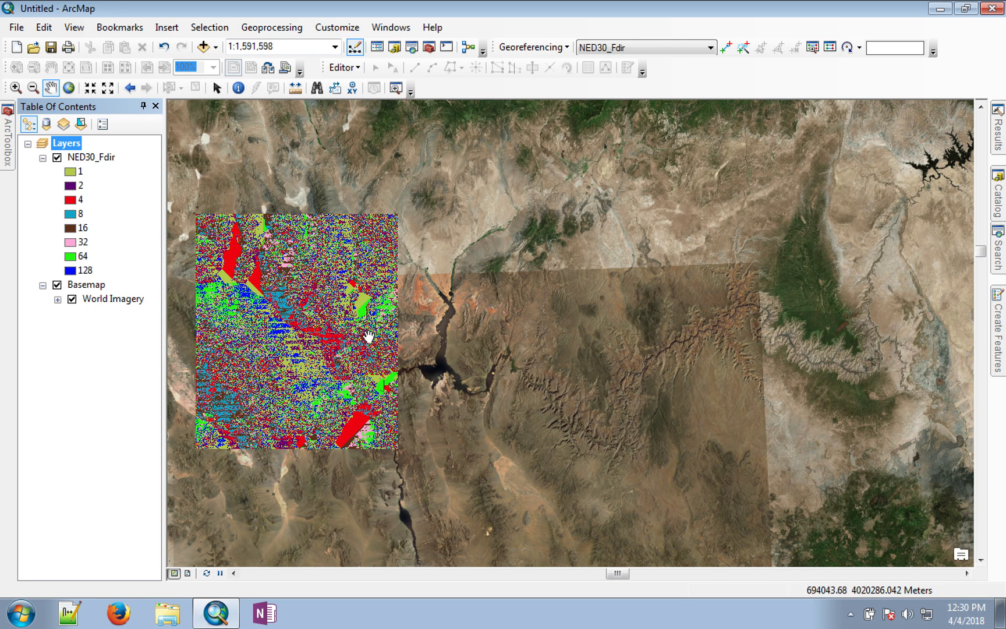
mouse_move(84, 183)
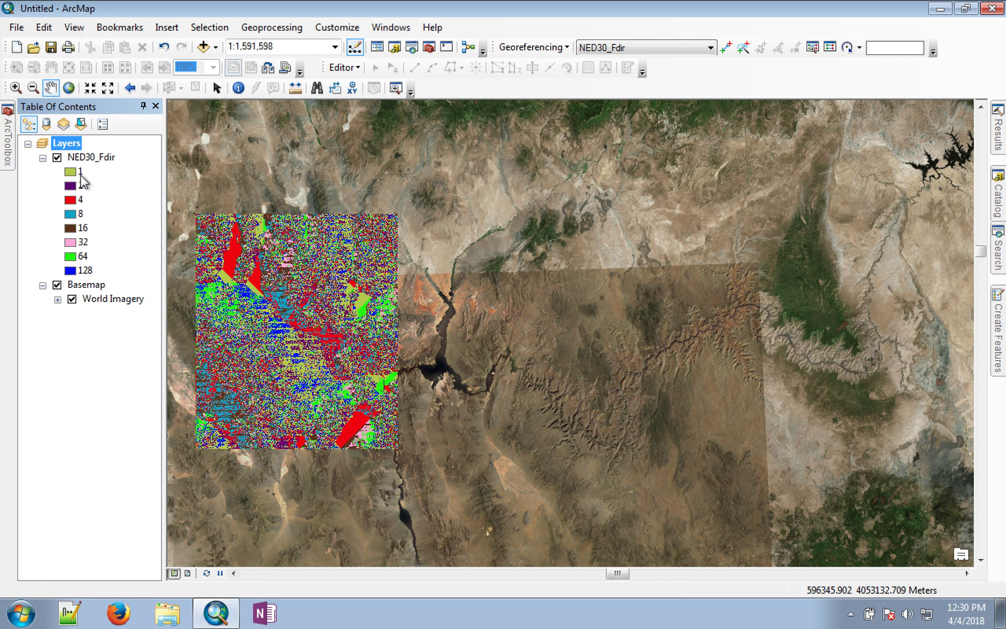
mouse_move(99, 199)
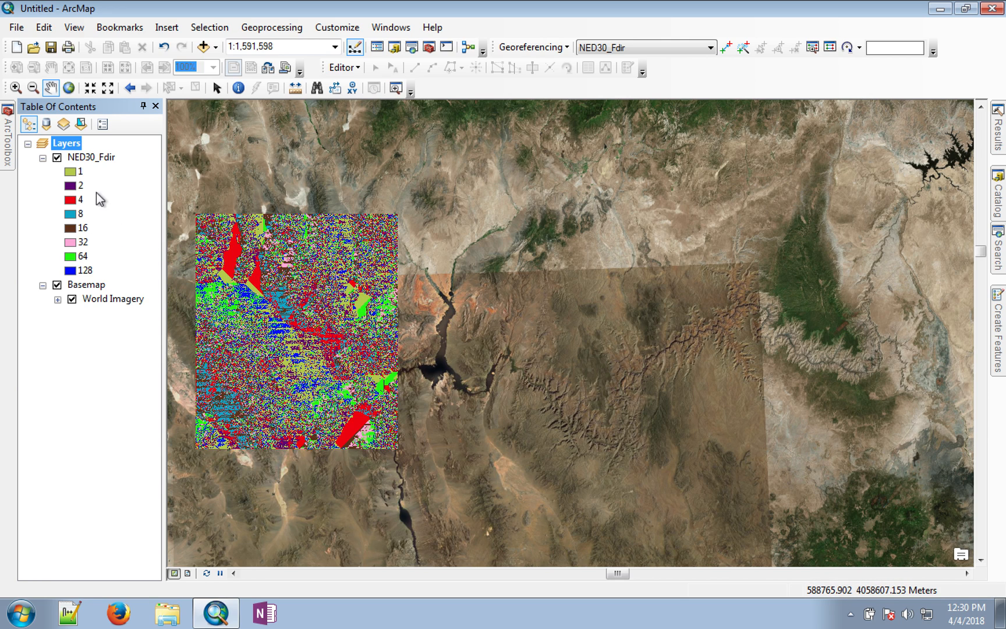
mouse_move(114, 323)
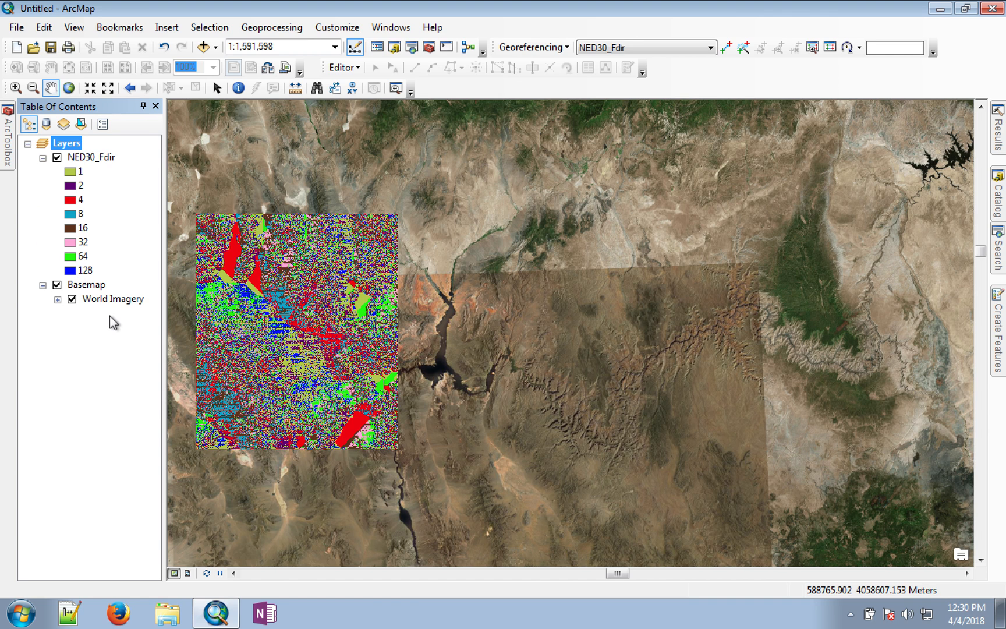
click(98, 157)
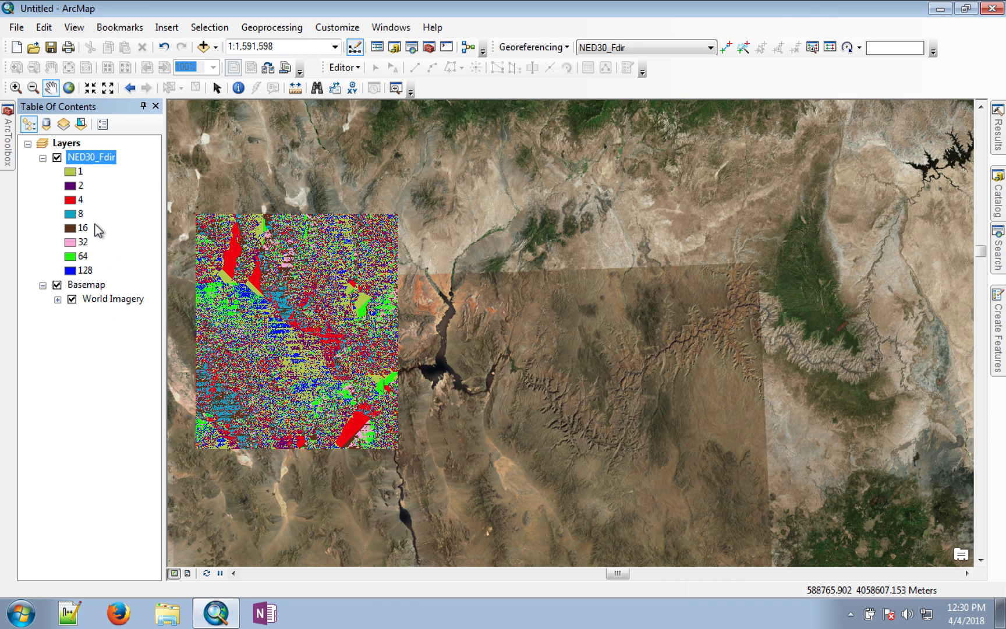
key(alt+tab)
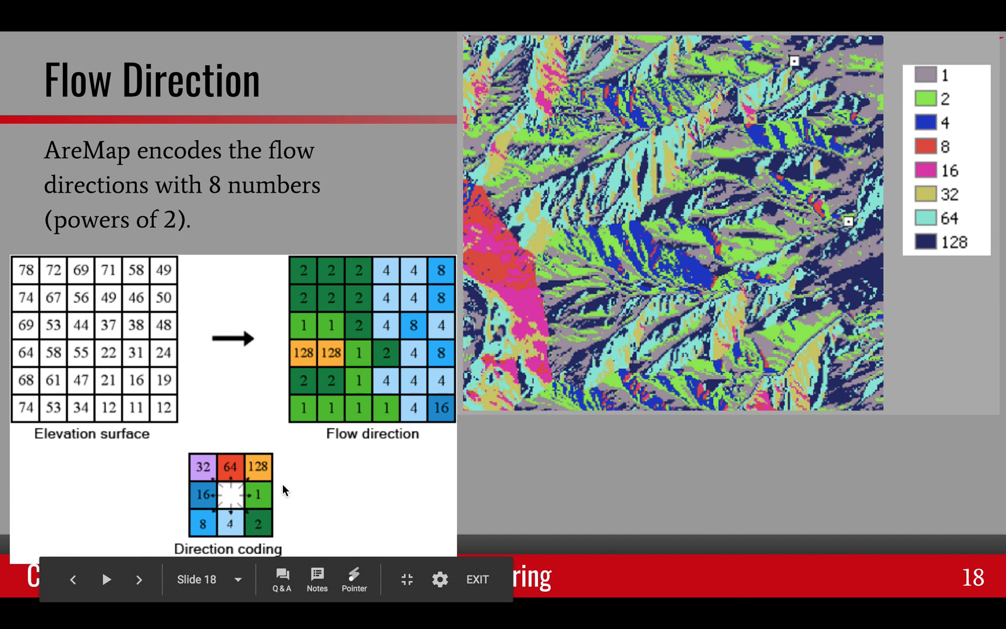
mouse_move(260, 488)
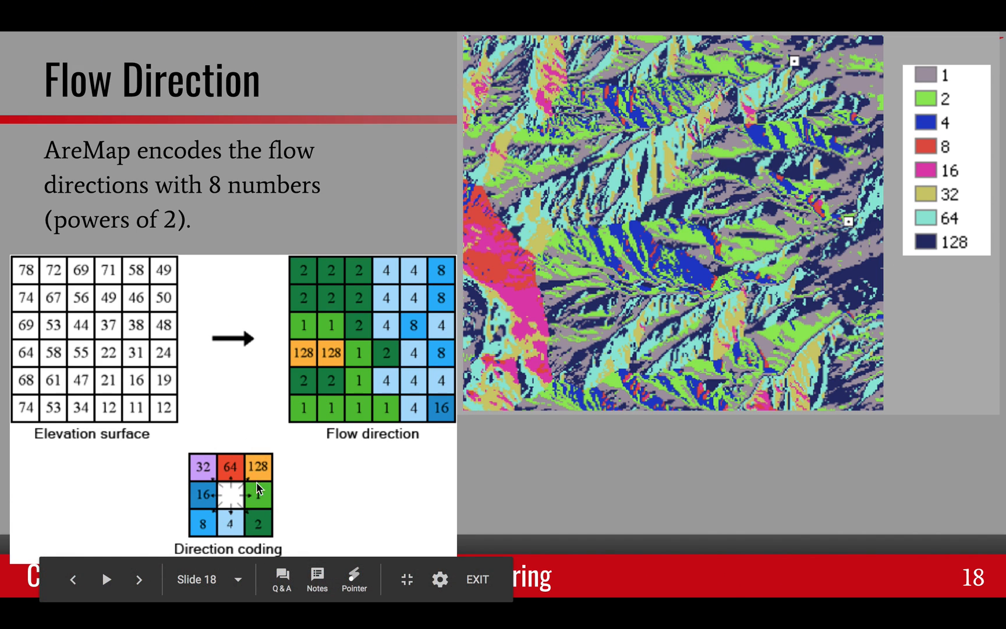
mouse_move(221, 511)
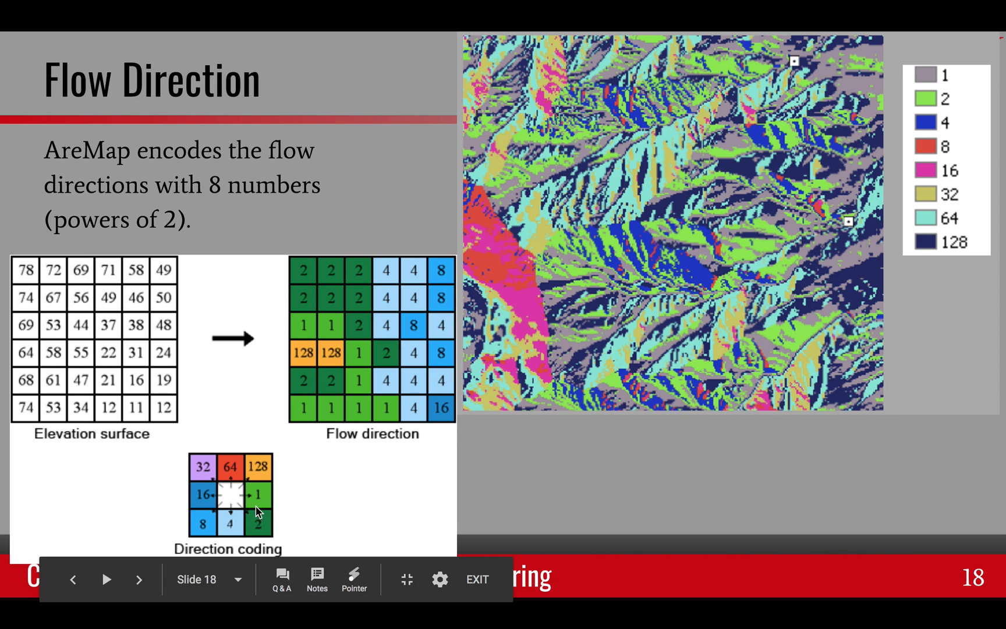
mouse_move(352, 508)
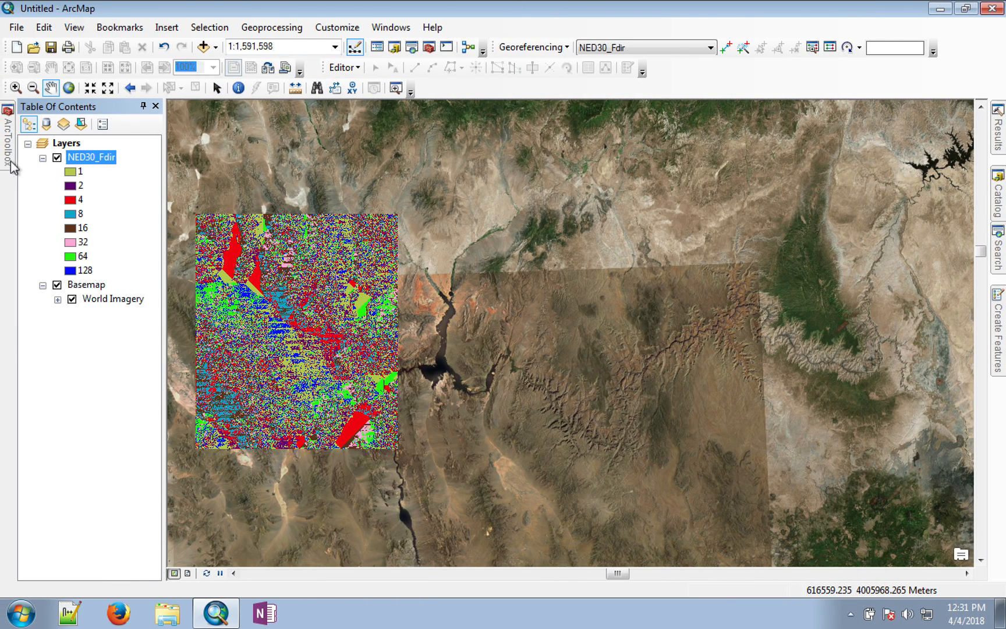
Launch the Flow Accumulation tool from Spatial Analyst Tools > Hydrology in ArcToolbox
click(7, 128)
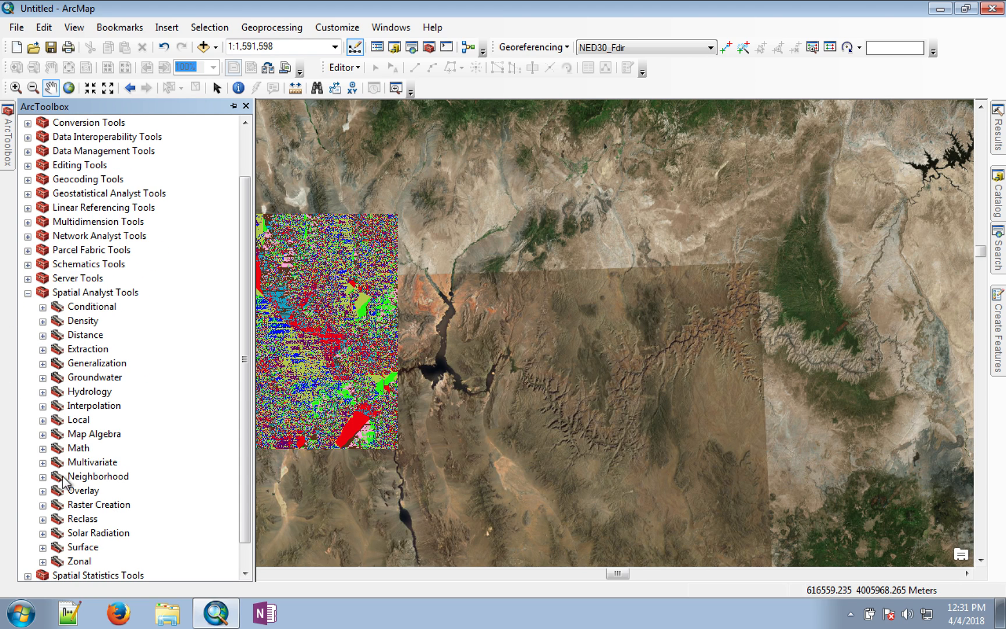
click(42, 392)
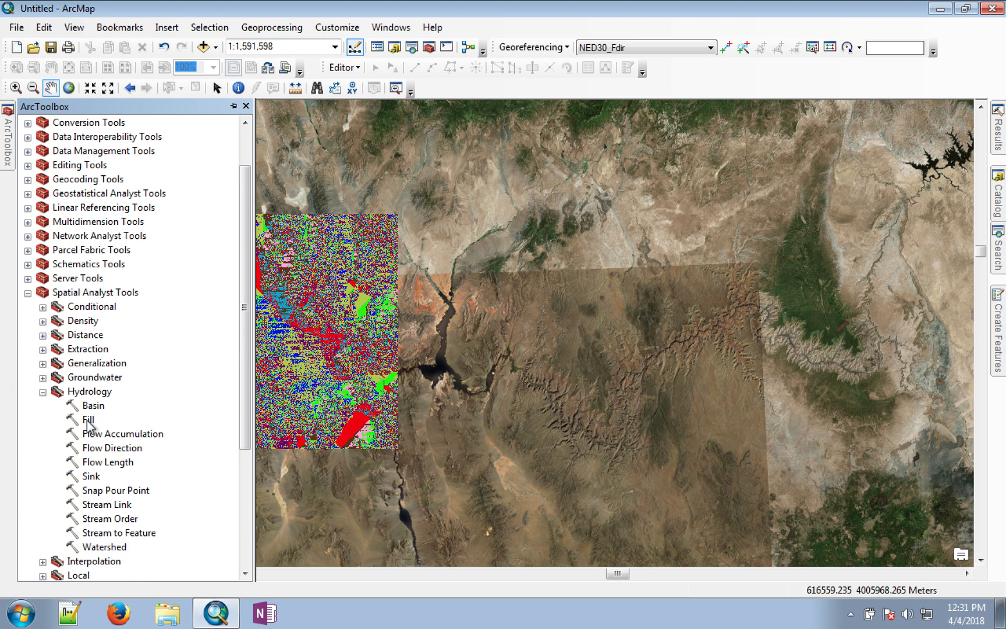
click(123, 434)
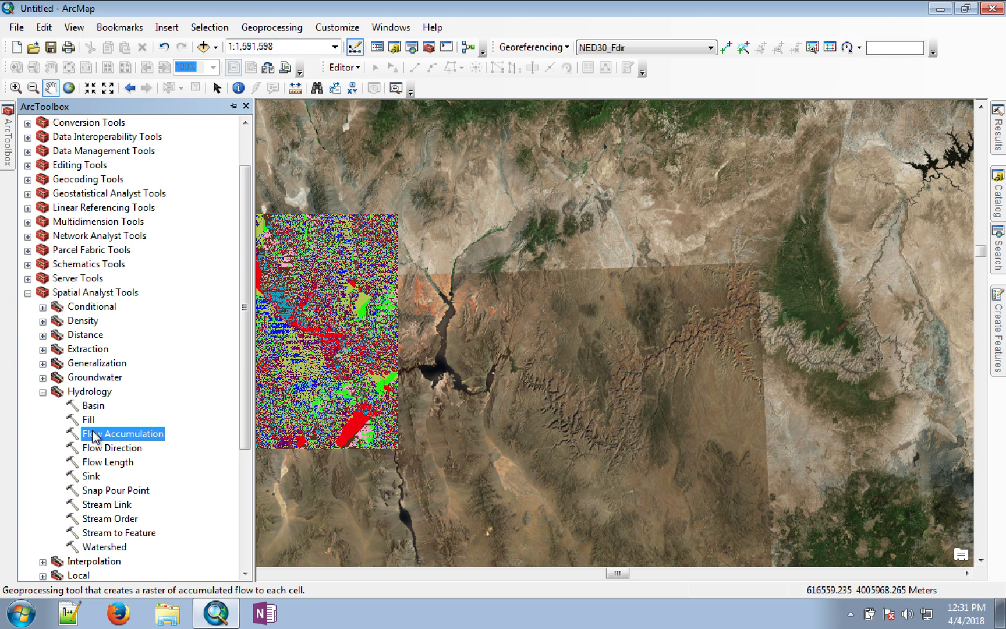
double_click(123, 434)
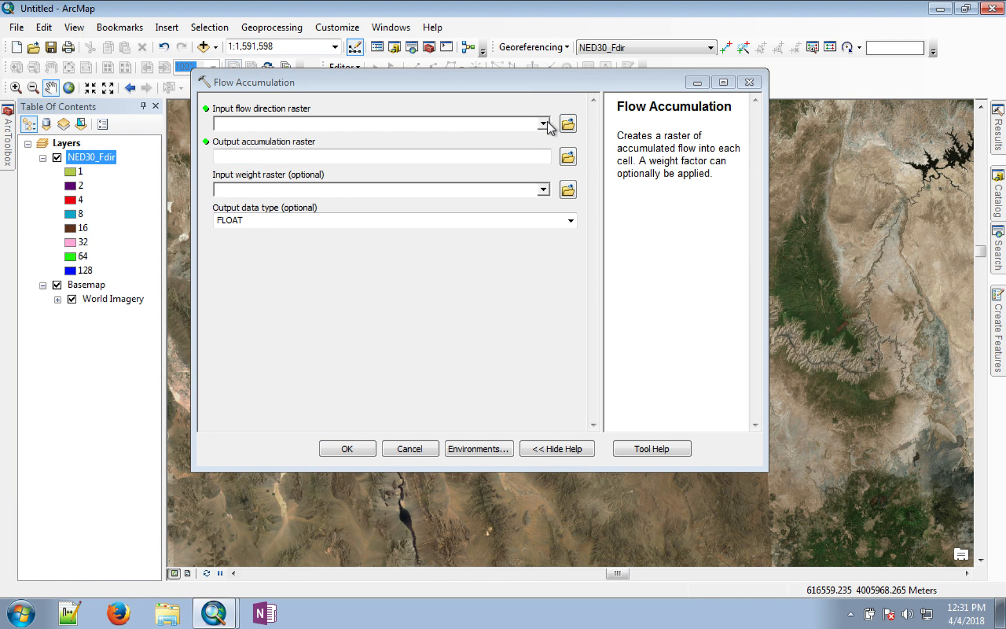
Run Flow Accumulation with NED30_Fdir as input and NED30_Facc as the output raster
click(544, 123)
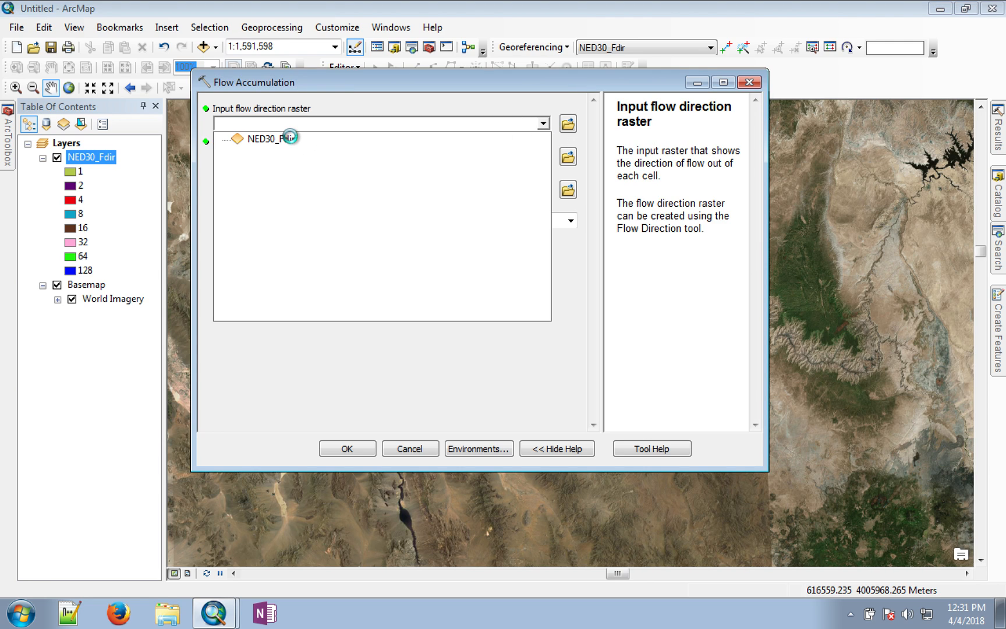
click(262, 137)
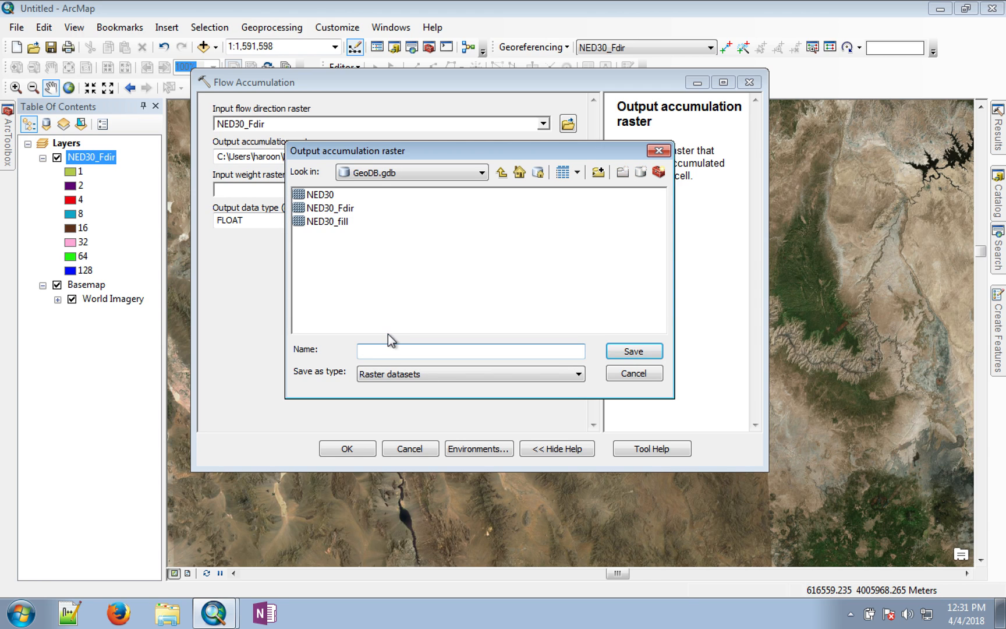
click(331, 207)
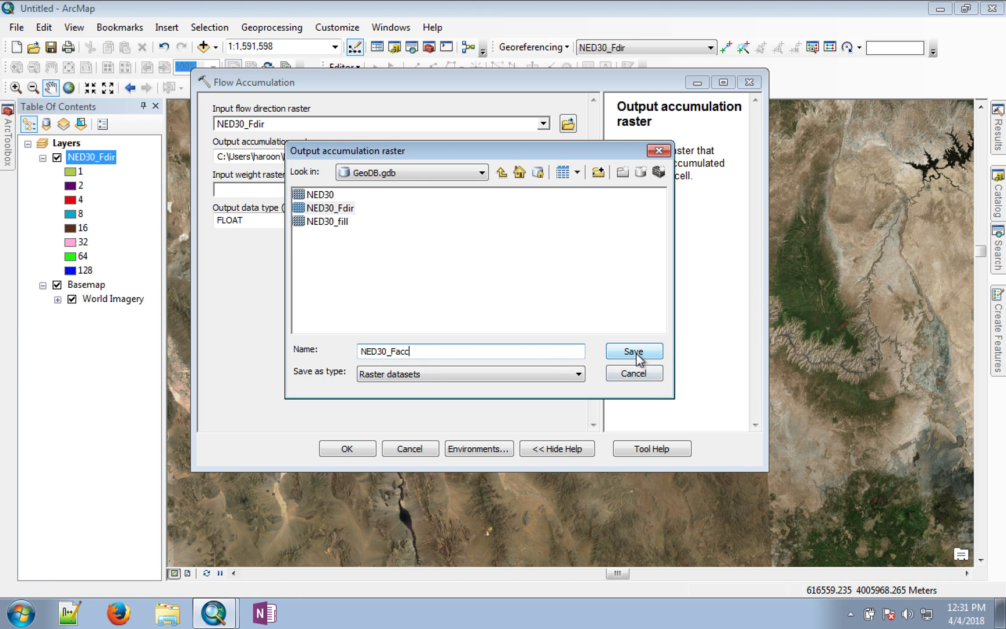
click(634, 351)
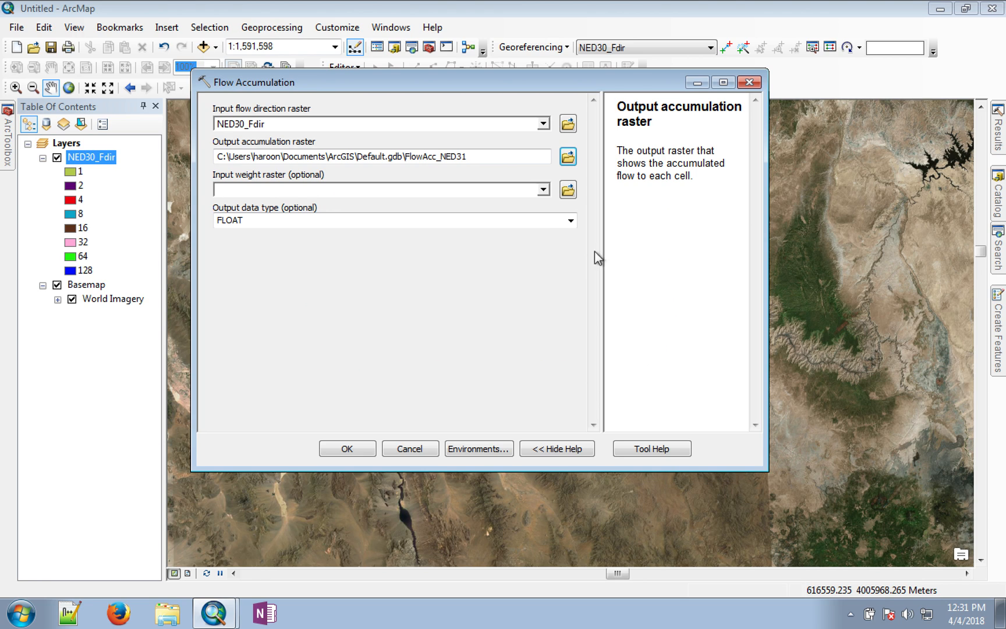
mouse_move(573, 231)
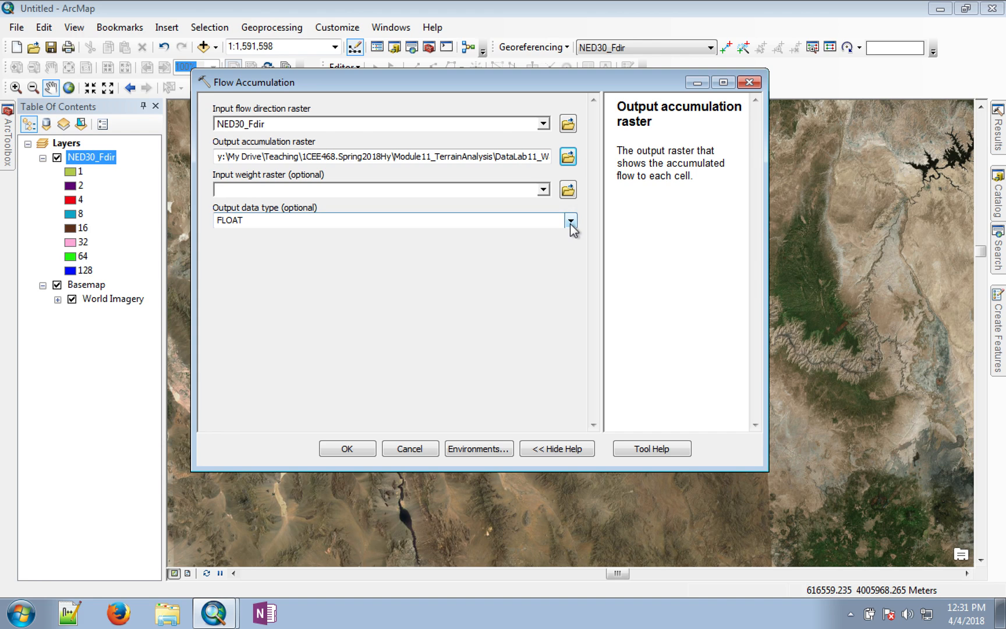
mouse_move(286, 158)
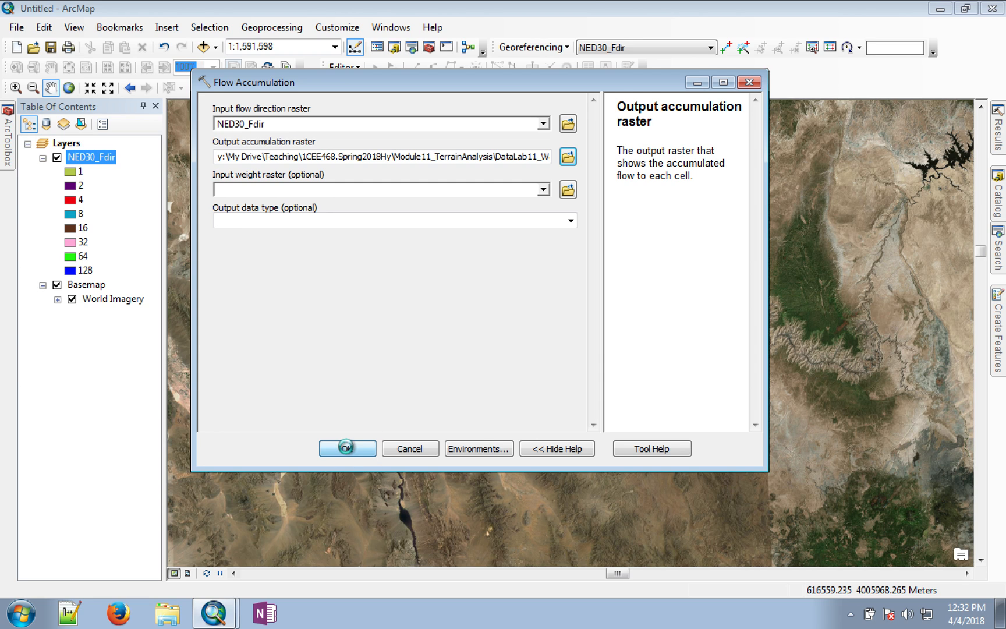
click(347, 448)
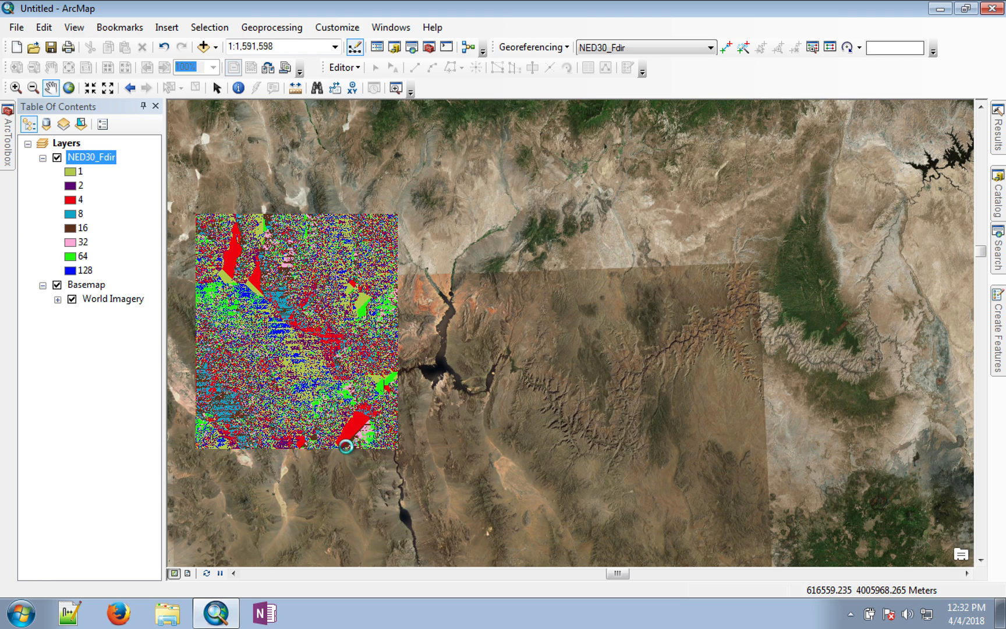